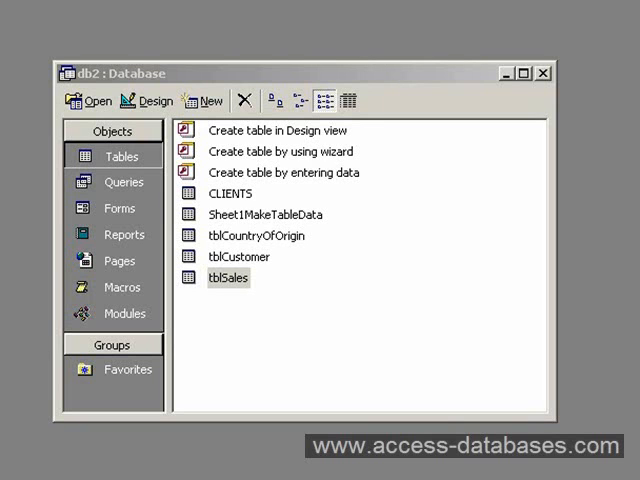
{"action": "mouse_move", "coordinate": [356, 264]}
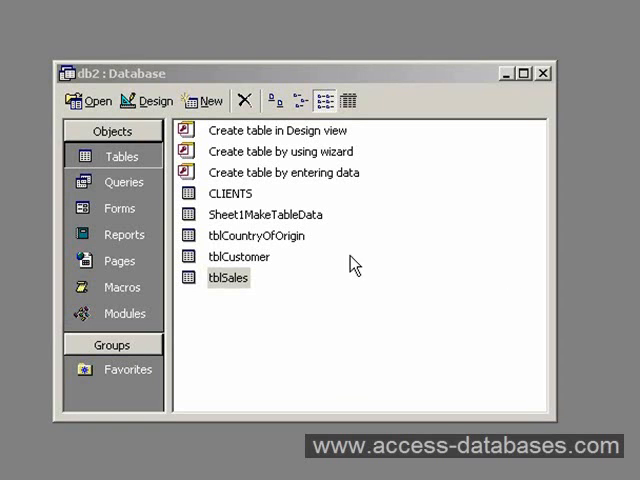
Step: Browse Queries and Tables, select tblCustomer, then show the Forms list
{"action": "left_click", "coordinate": [124, 182]}
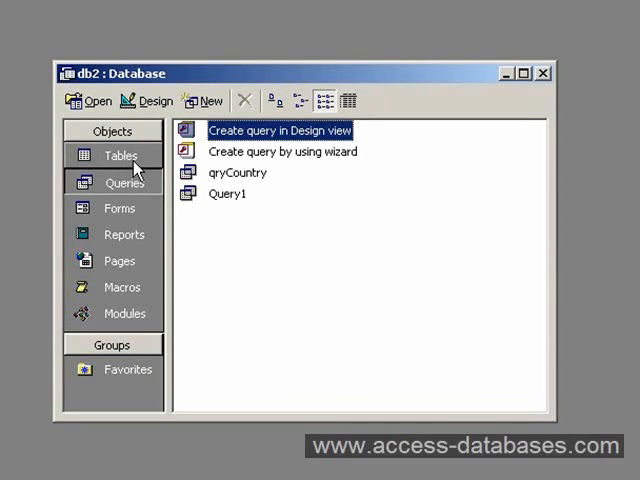
{"action": "left_click", "coordinate": [124, 154]}
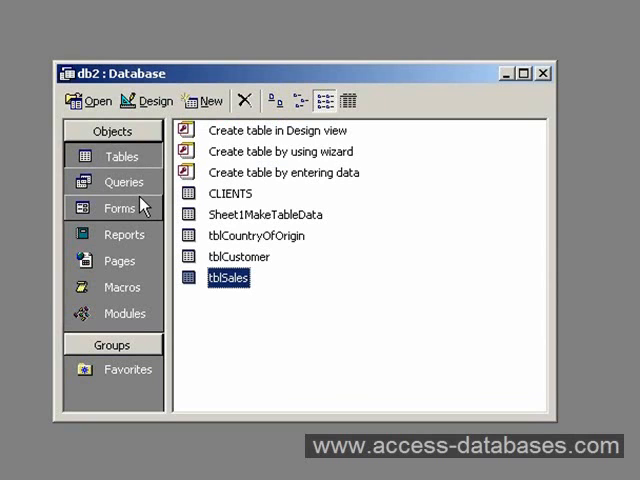
{"action": "mouse_move", "coordinate": [230, 278]}
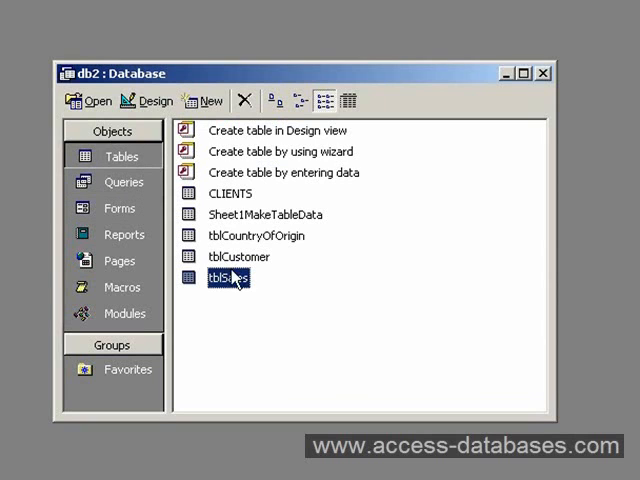
{"action": "left_click", "coordinate": [238, 256]}
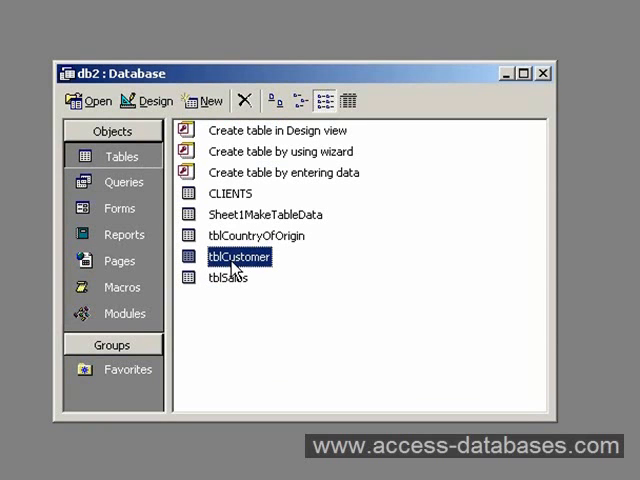
{"action": "left_click", "coordinate": [120, 208]}
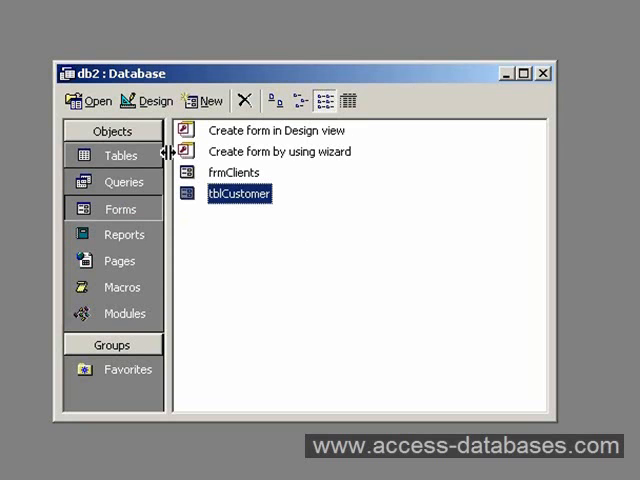
Step: Start a Form Wizard form on tblCustomer and add the CustomerID through Tel fields
{"action": "left_click", "coordinate": [204, 100]}
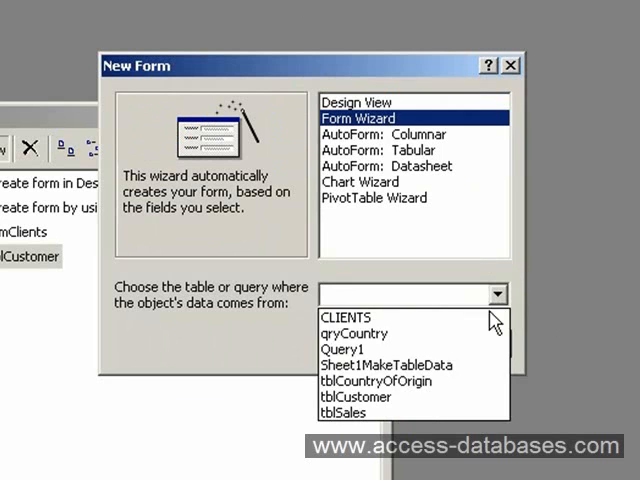
{"action": "left_click", "coordinate": [356, 396]}
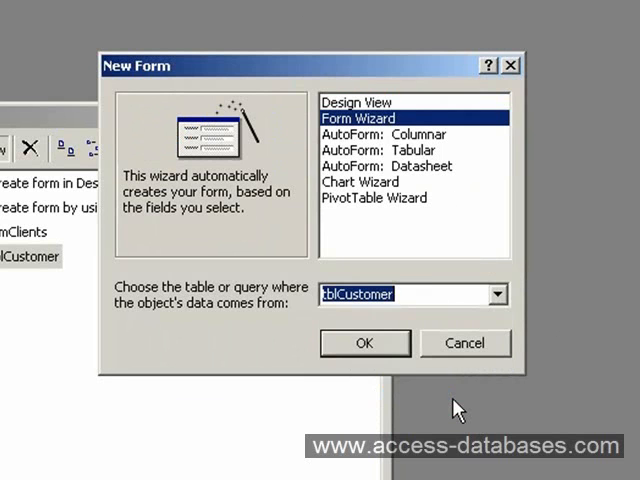
{"action": "left_click", "coordinate": [364, 344]}
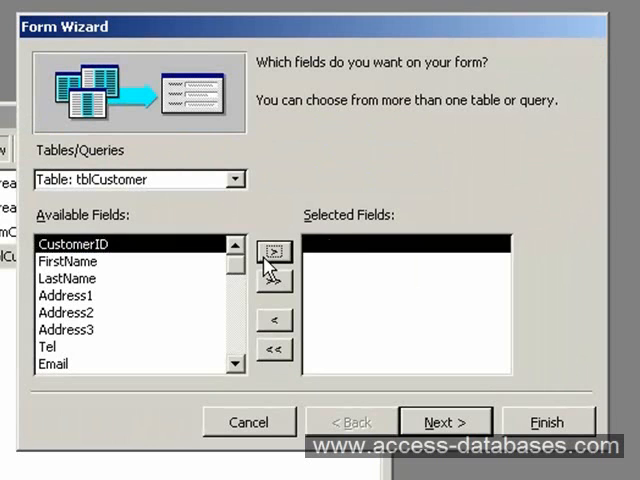
{"action": "left_click", "coordinate": [274, 252]}
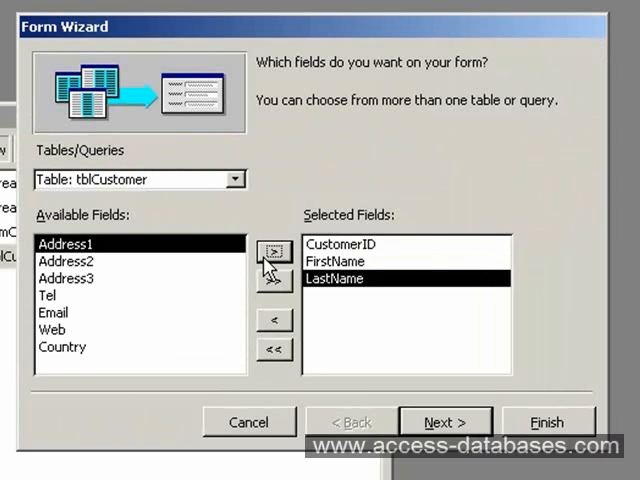
{"action": "left_click", "coordinate": [274, 252]}
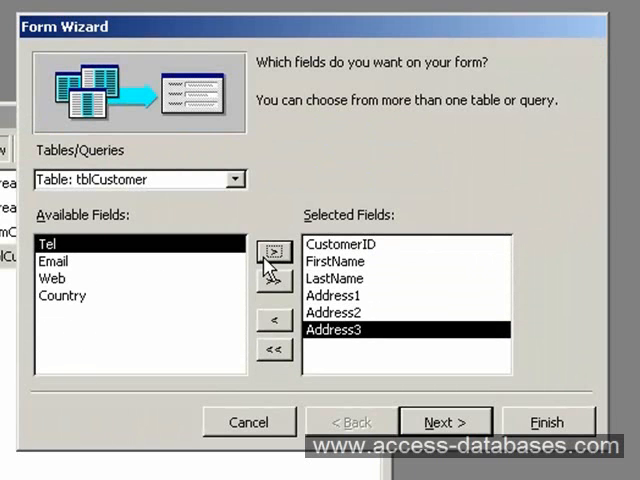
{"action": "left_click", "coordinate": [272, 252]}
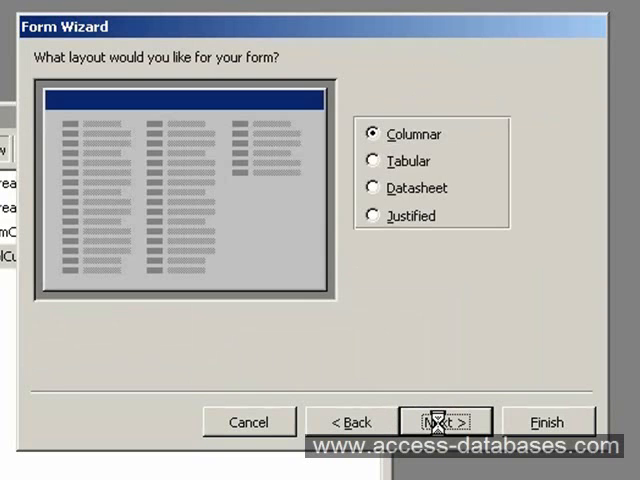
Step: Accept Columnar layout and Standard style and title the form Customers
{"action": "left_click", "coordinate": [444, 420]}
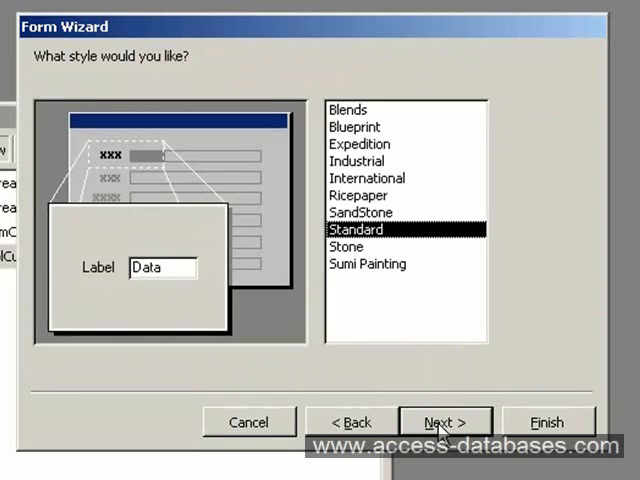
{"action": "left_click", "coordinate": [446, 420]}
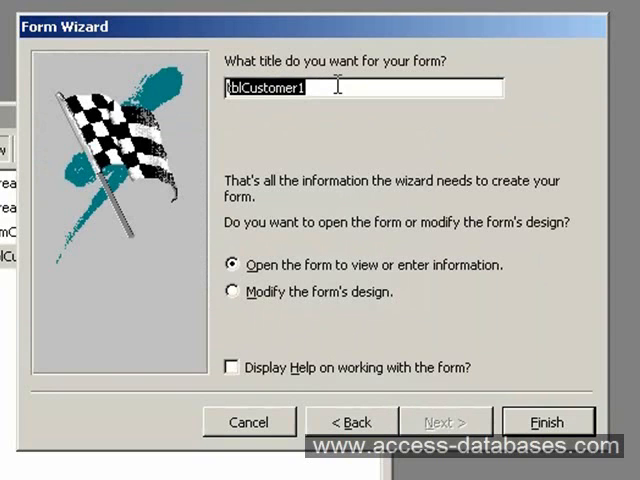
{"action": "type", "text": "Cust"}
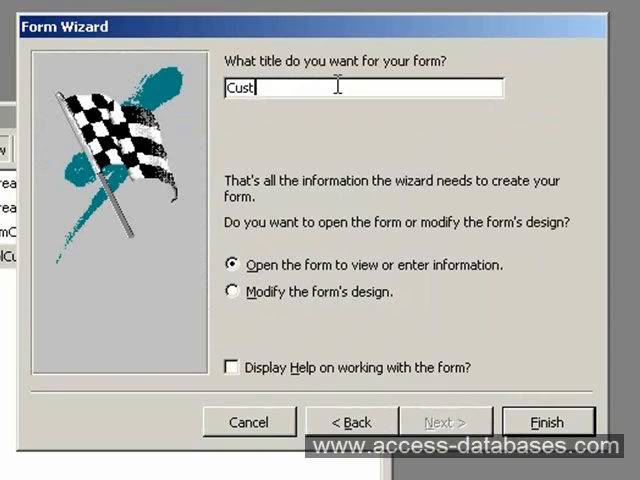
{"action": "type", "text": "omers"}
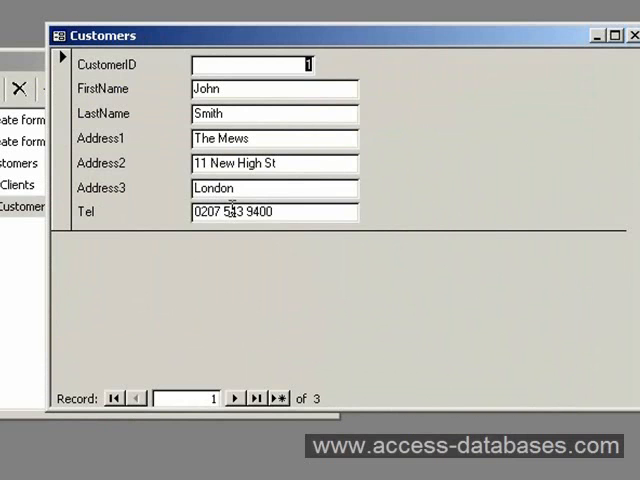
{"action": "mouse_move", "coordinate": [108, 266]}
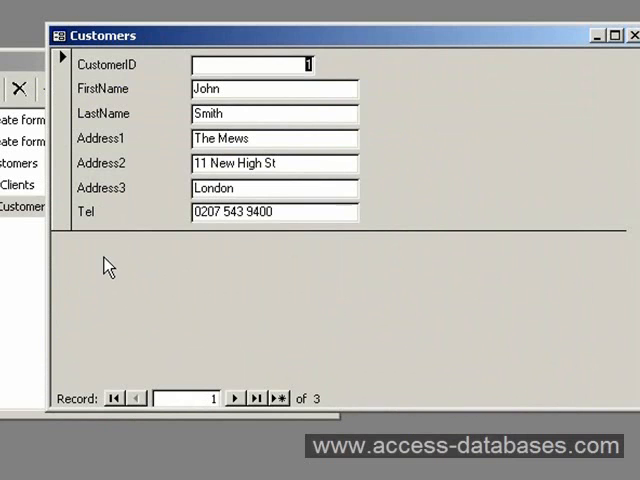
{"action": "mouse_move", "coordinate": [500, 280]}
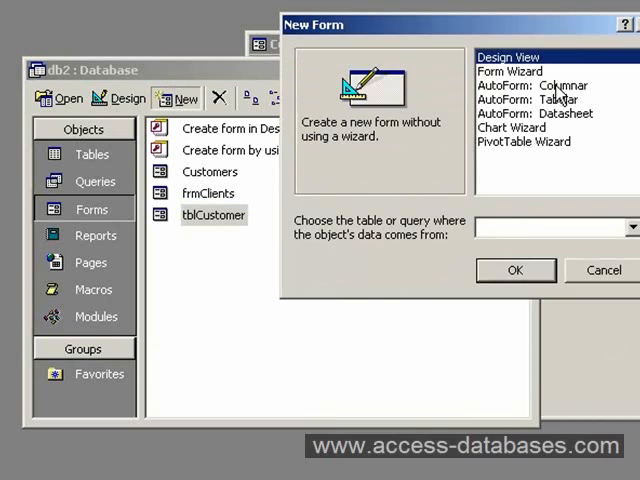
Step: Start a Form Wizard form on tblSales and add all six fields, OrderID through Price
{"action": "left_click", "coordinate": [462, 328]}
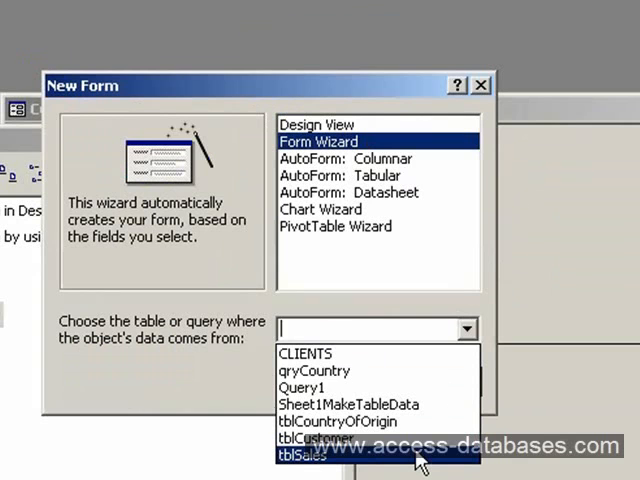
{"action": "left_click", "coordinate": [302, 456]}
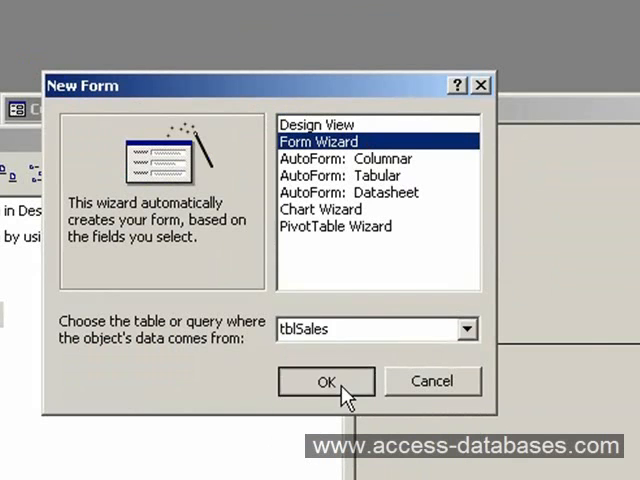
{"action": "left_click", "coordinate": [324, 380]}
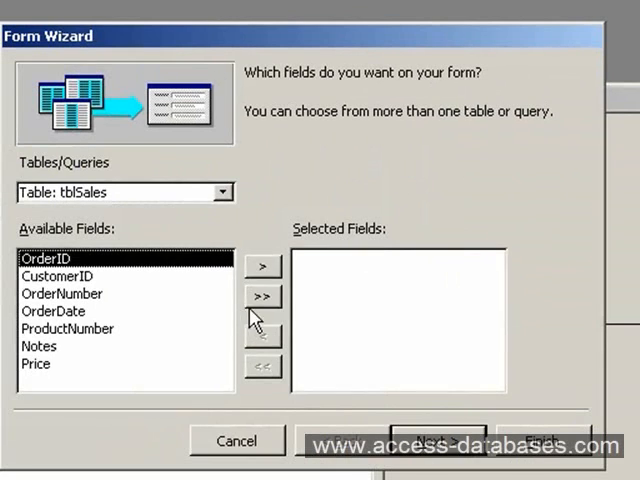
{"action": "left_click", "coordinate": [264, 260]}
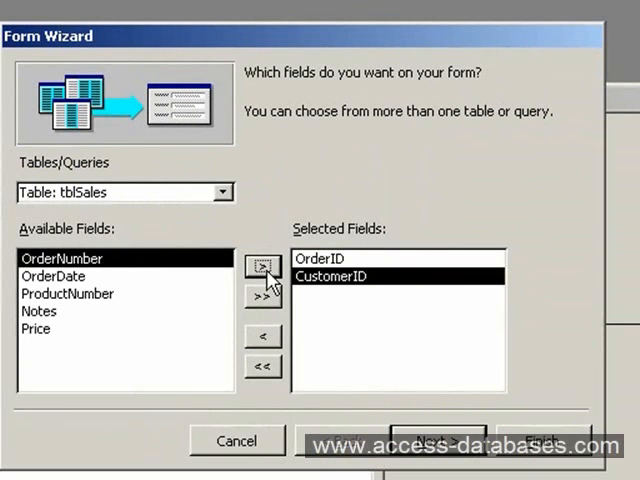
{"action": "left_click", "coordinate": [264, 264]}
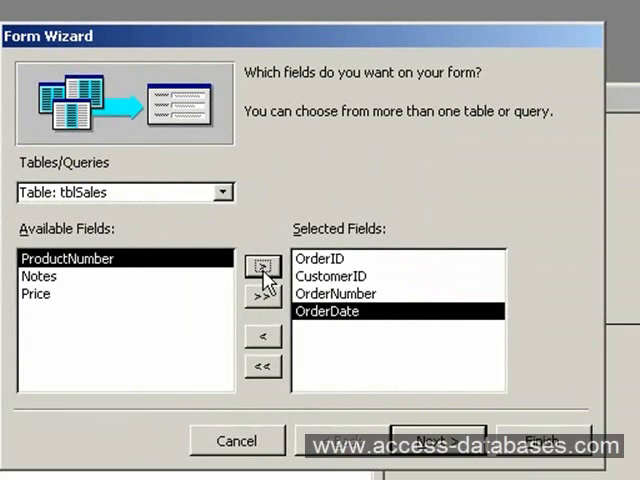
{"action": "left_click", "coordinate": [264, 266]}
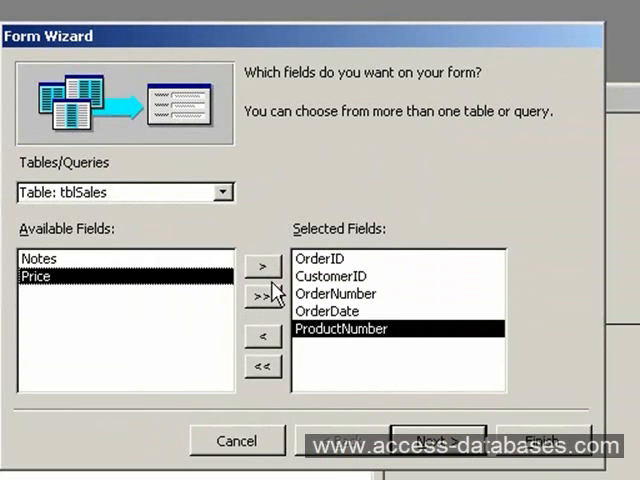
{"action": "left_click", "coordinate": [264, 264]}
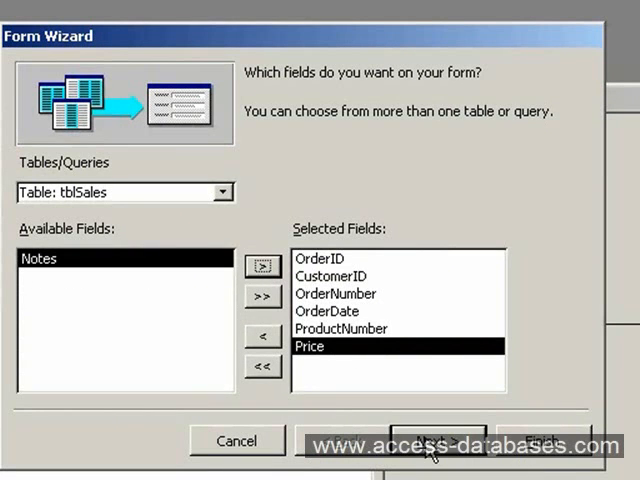
Step: Choose Datasheet layout and Standard style for the Sales form
{"action": "left_click", "coordinate": [438, 442]}
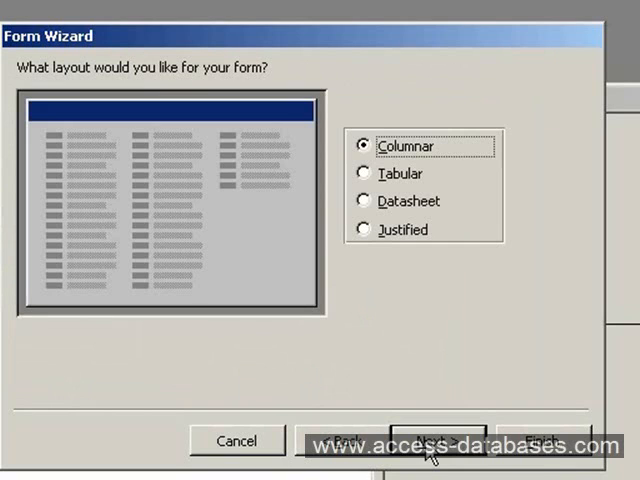
{"action": "mouse_move", "coordinate": [390, 228]}
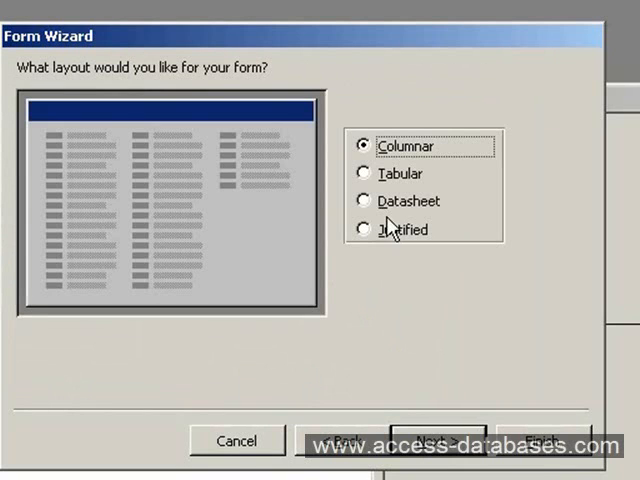
{"action": "mouse_move", "coordinate": [392, 208]}
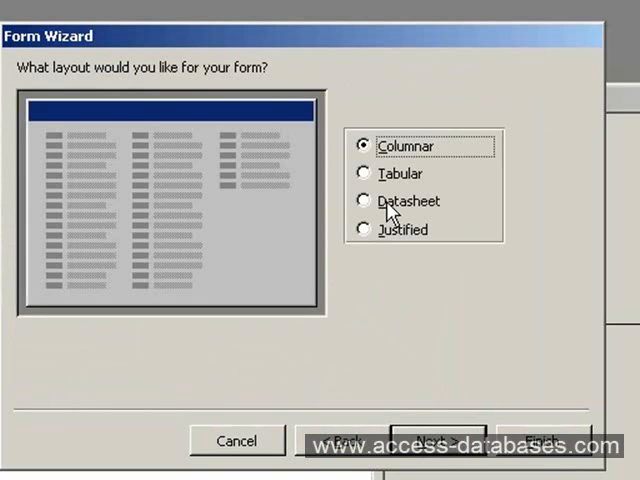
{"action": "left_click", "coordinate": [380, 200]}
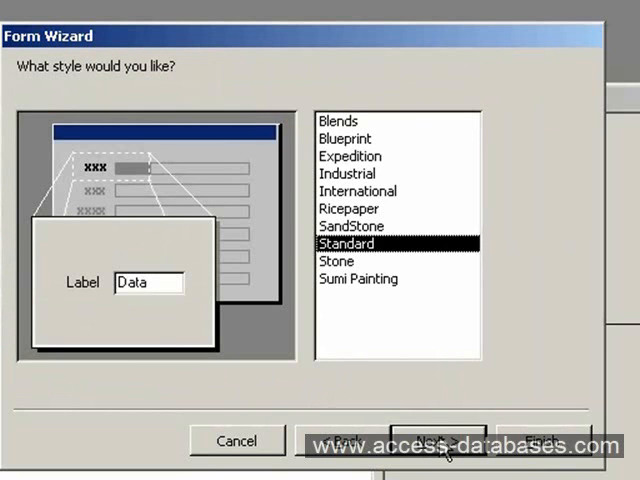
{"action": "left_click", "coordinate": [436, 440]}
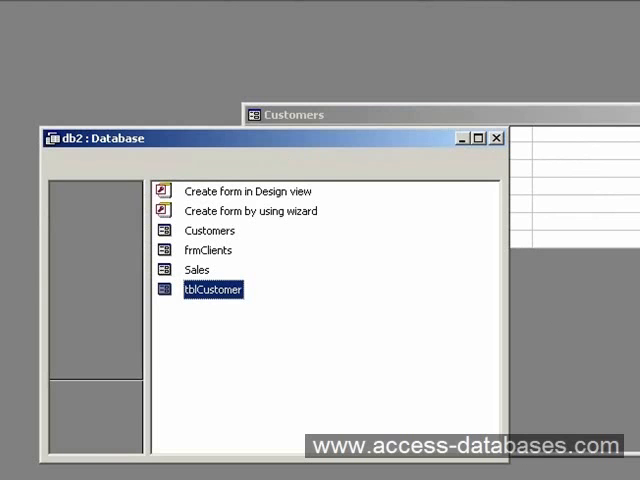
{"action": "left_click", "coordinate": [100, 264]}
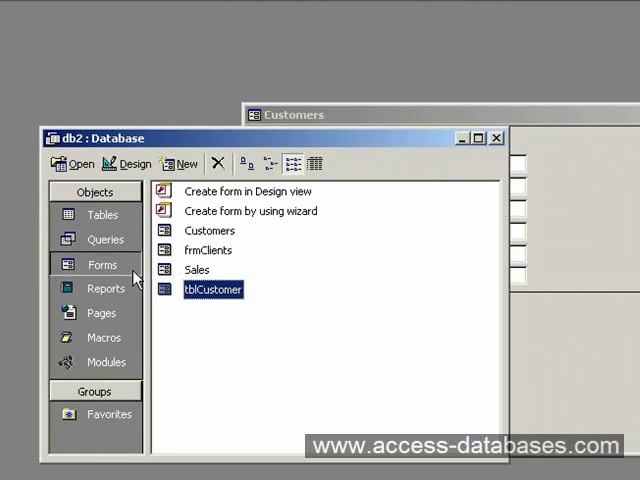
{"action": "left_click", "coordinate": [210, 230]}
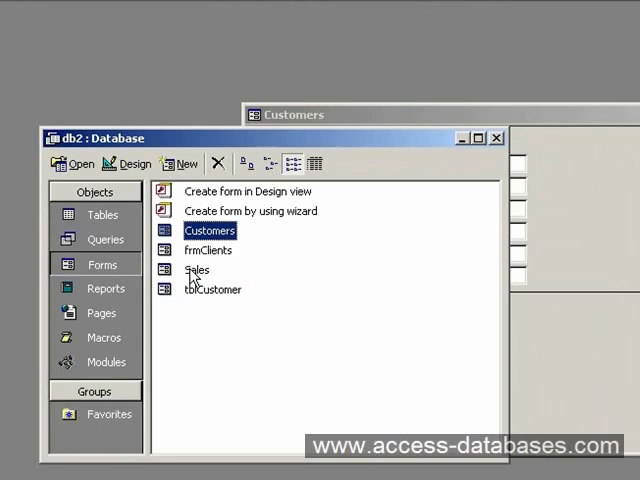
{"action": "left_click", "coordinate": [208, 270]}
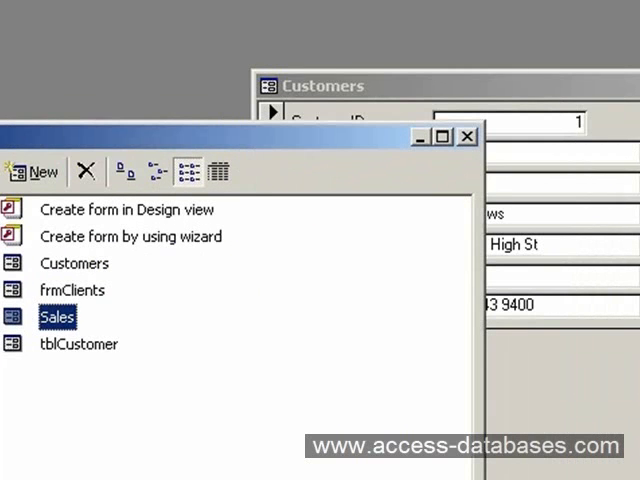
Step: Open the Customers form in Design view
{"action": "double_click", "coordinate": [74, 264]}
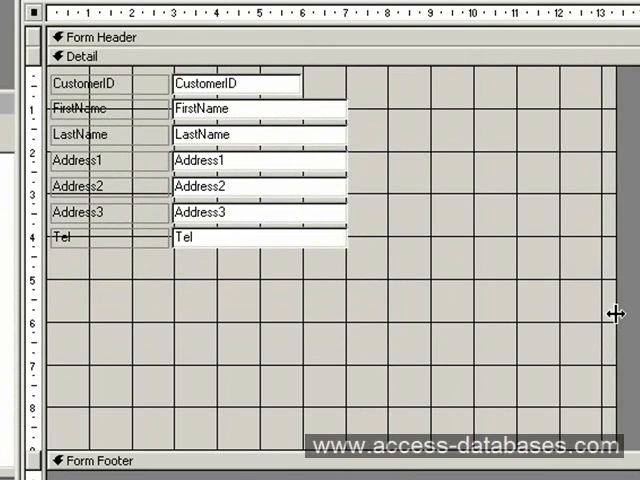
{"action": "mouse_move", "coordinate": [616, 300]}
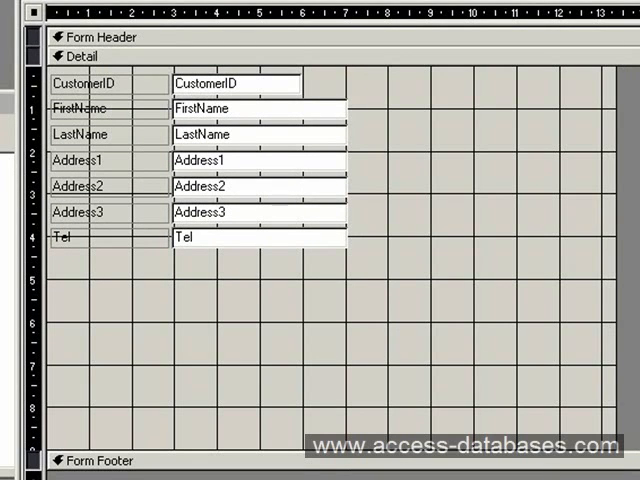
{"action": "mouse_move", "coordinate": [398, 328]}
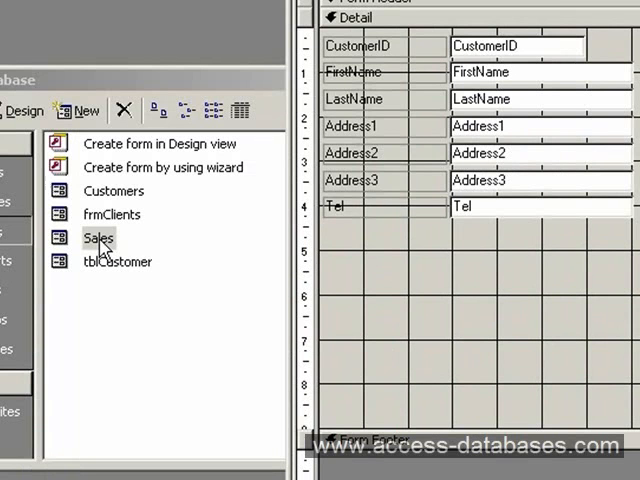
Step: Drag the Sales form onto the Customers form's Detail section as a subform
{"action": "left_click", "coordinate": [98, 238]}
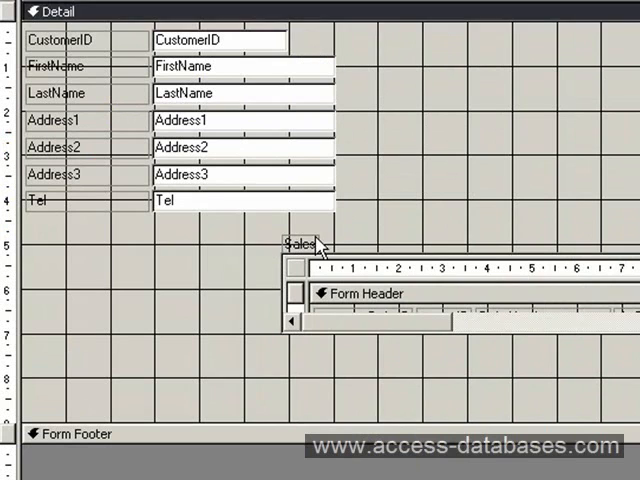
{"action": "right_click", "coordinate": [290, 250]}
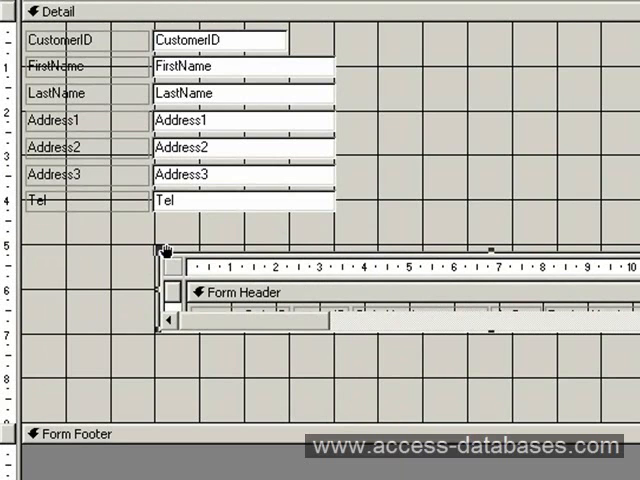
{"action": "mouse_move", "coordinate": [164, 252]}
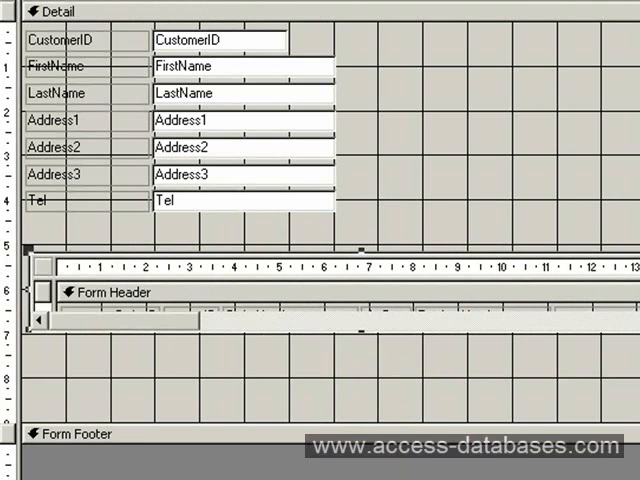
{"action": "mouse_move", "coordinate": [360, 334]}
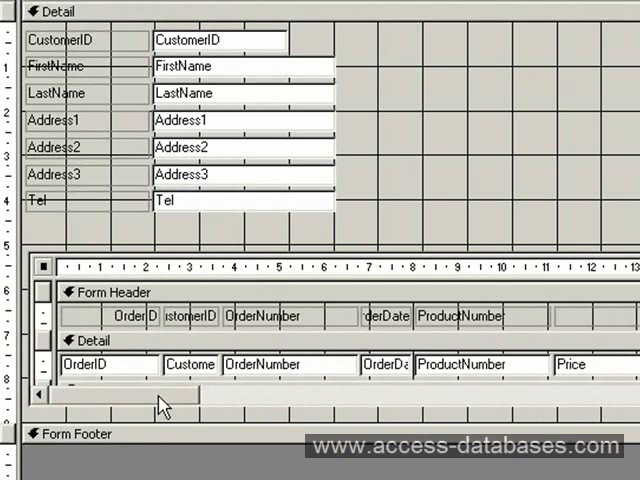
{"action": "mouse_move", "coordinate": [258, 244]}
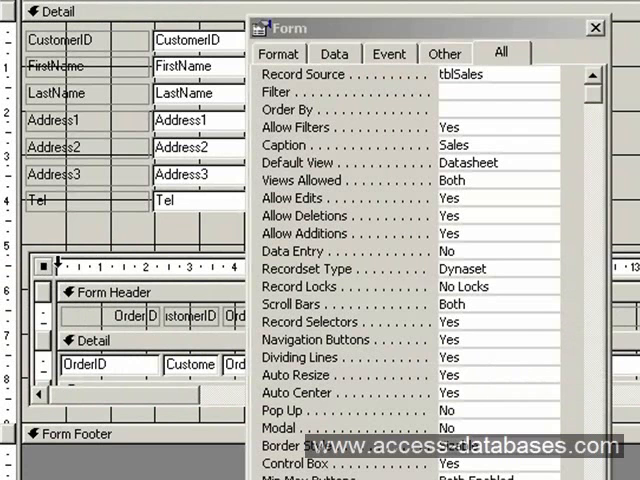
{"action": "mouse_move", "coordinate": [76, 264]}
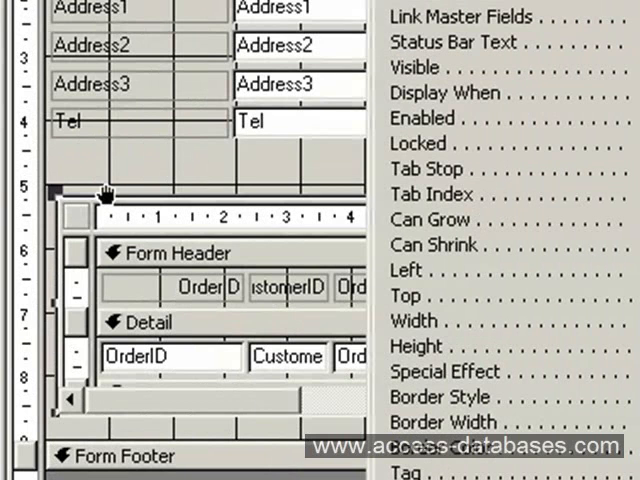
{"action": "mouse_move", "coordinate": [104, 190]}
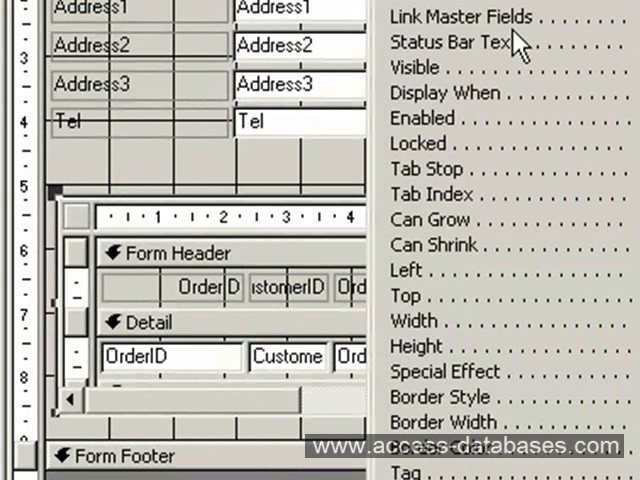
{"action": "mouse_move", "coordinate": [516, 44]}
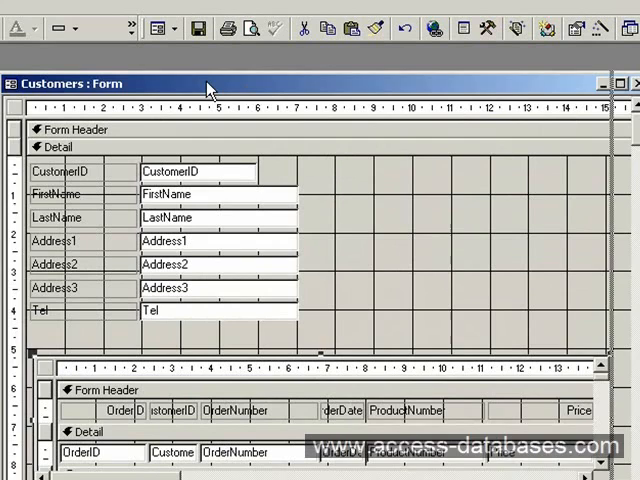
Step: View the Customers form with data, widen the OrderDate column and move to the next customer
{"action": "left_click", "coordinate": [152, 28]}
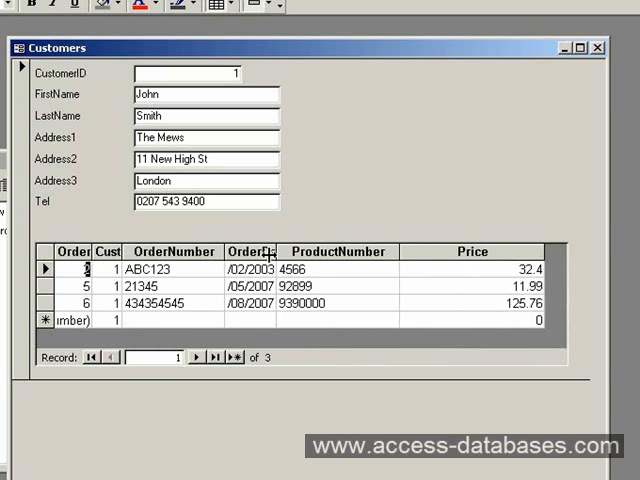
{"action": "left_click_drag", "start_coordinate": [272, 252], "coordinate": [296, 252]}
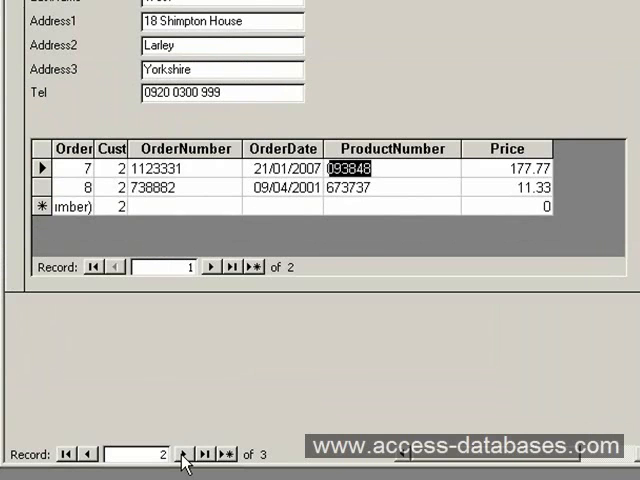
{"action": "left_click", "coordinate": [178, 458]}
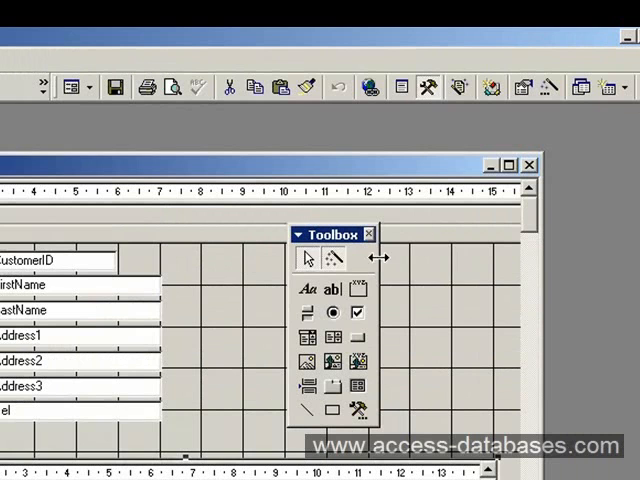
{"action": "mouse_move", "coordinate": [356, 312]}
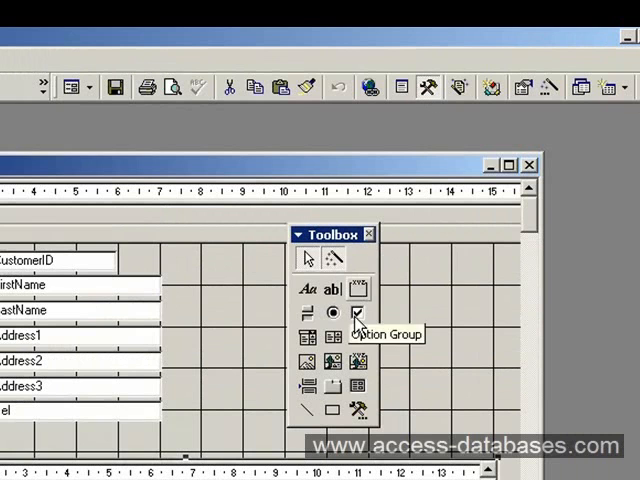
Step: Add a command button captioned Add Record that adds a new record, and position it
{"action": "left_click", "coordinate": [356, 312]}
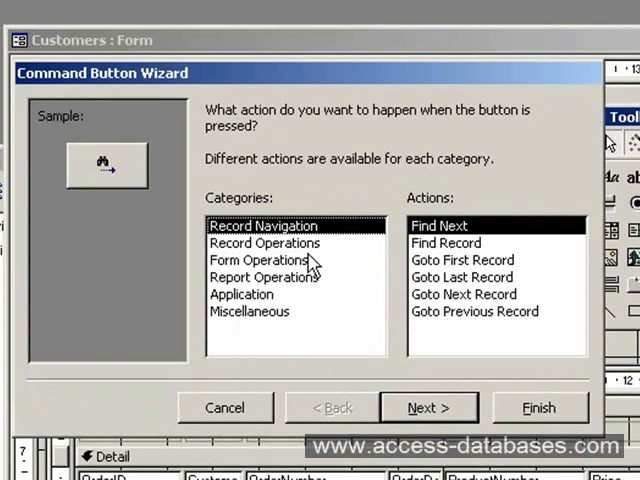
{"action": "left_click", "coordinate": [264, 242]}
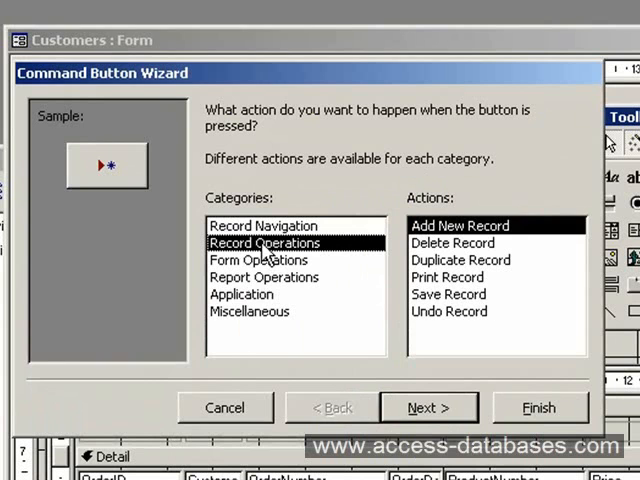
{"action": "mouse_move", "coordinate": [484, 380]}
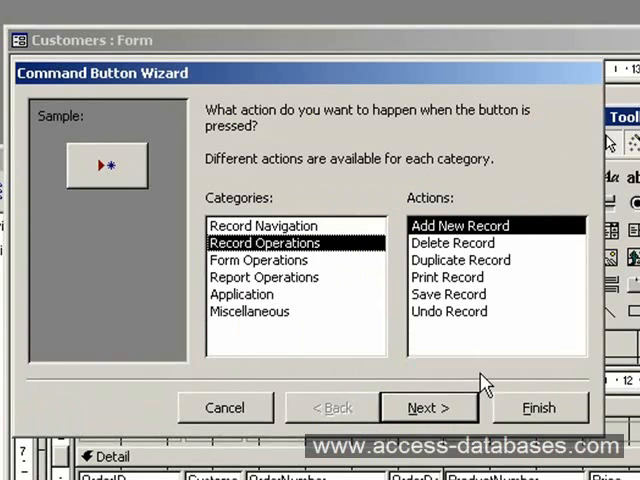
{"action": "left_click", "coordinate": [428, 408]}
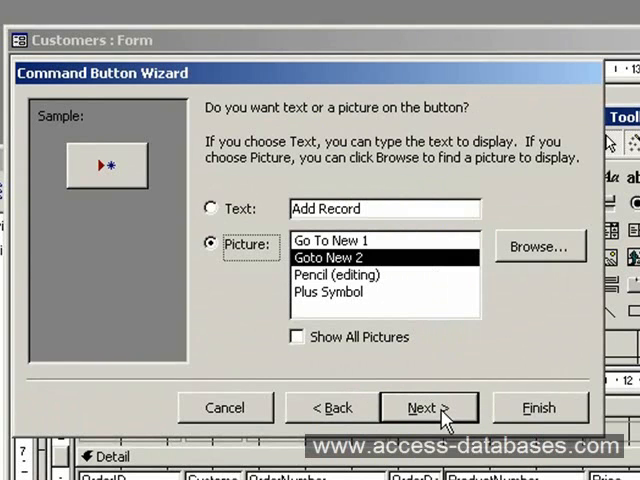
{"action": "mouse_move", "coordinate": [244, 216]}
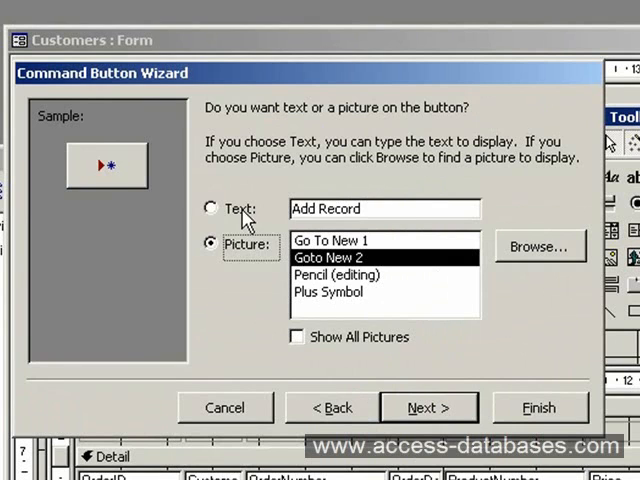
{"action": "left_click", "coordinate": [212, 208]}
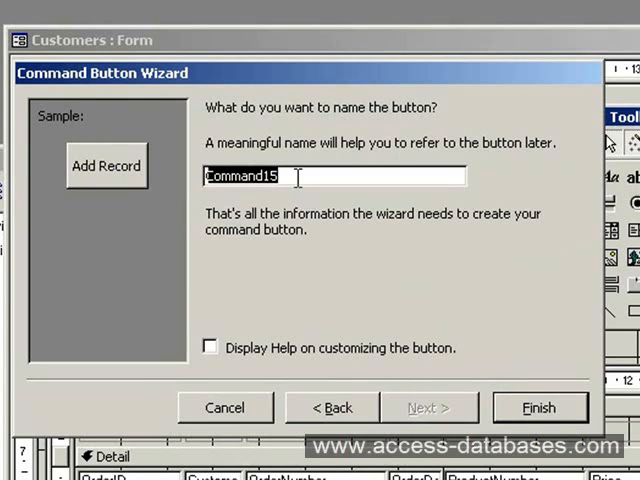
{"action": "mouse_move", "coordinate": [348, 276]}
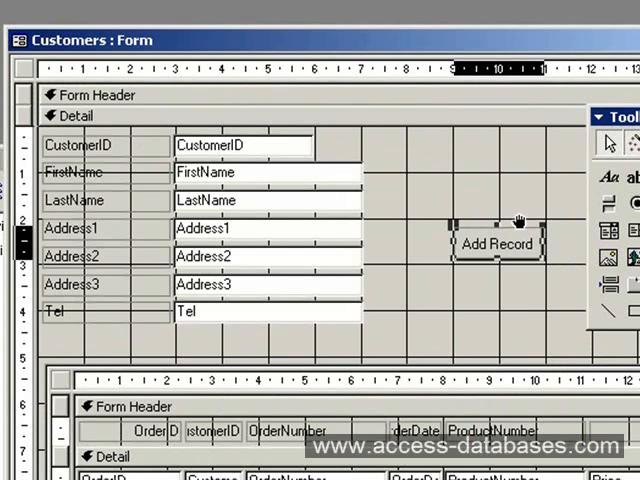
{"action": "left_click_drag", "start_coordinate": [496, 244], "coordinate": [496, 210]}
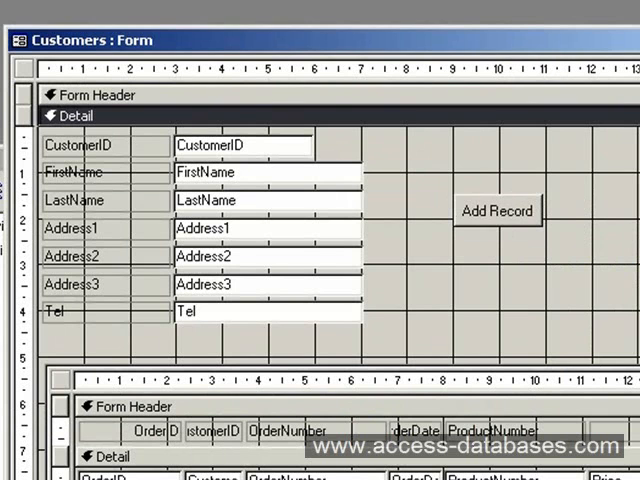
Step: Set the Detail section's Back Color to turquoise via its properties
{"action": "double_click", "coordinate": [80, 116]}
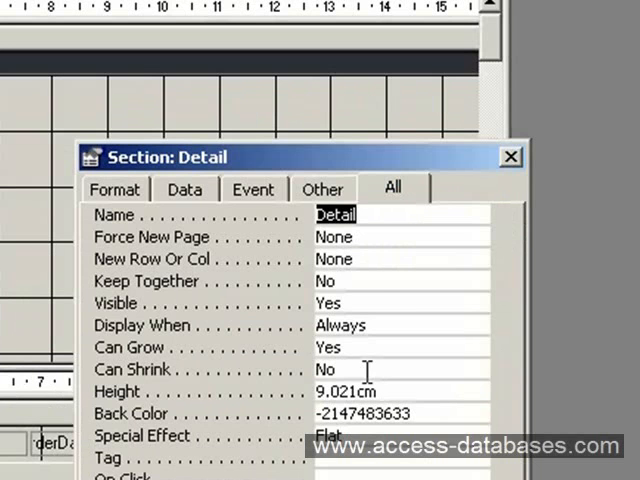
{"action": "mouse_move", "coordinate": [420, 414]}
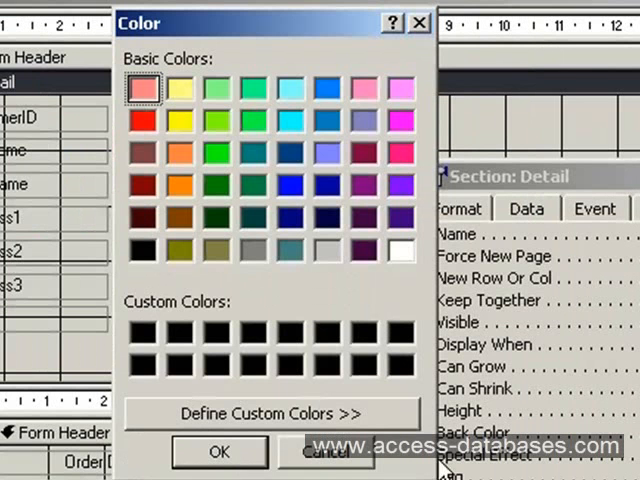
{"action": "left_click", "coordinate": [324, 452]}
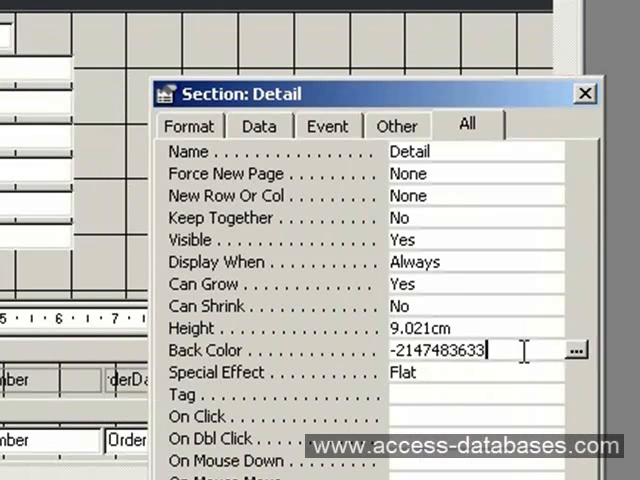
{"action": "mouse_move", "coordinate": [578, 356]}
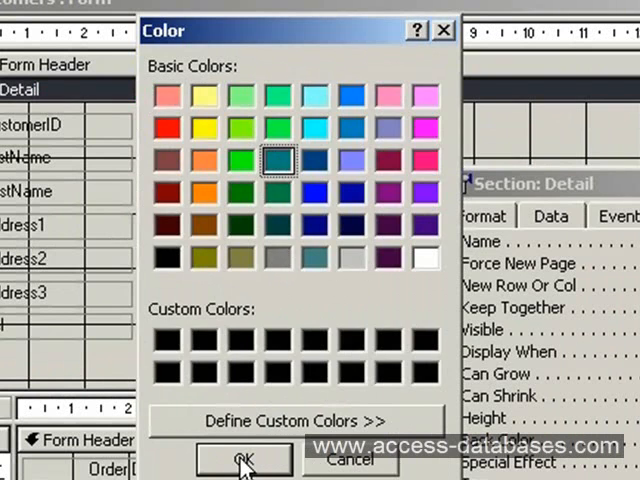
{"action": "left_click", "coordinate": [240, 458]}
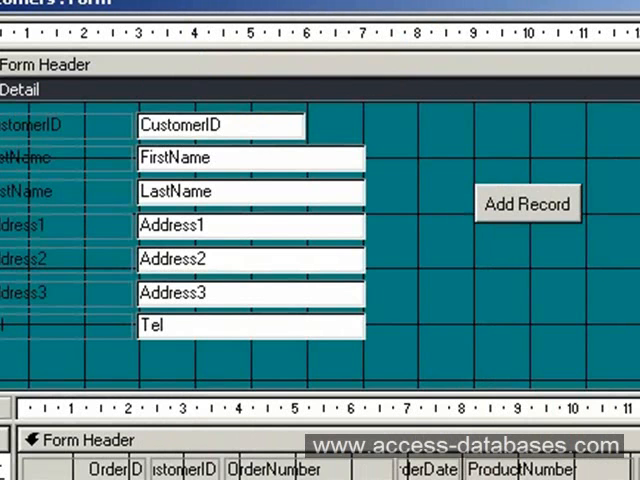
Step: In Form view enter customer Paul Ross with order number 1234 and product number 21
{"action": "left_click", "coordinate": [280, 40]}
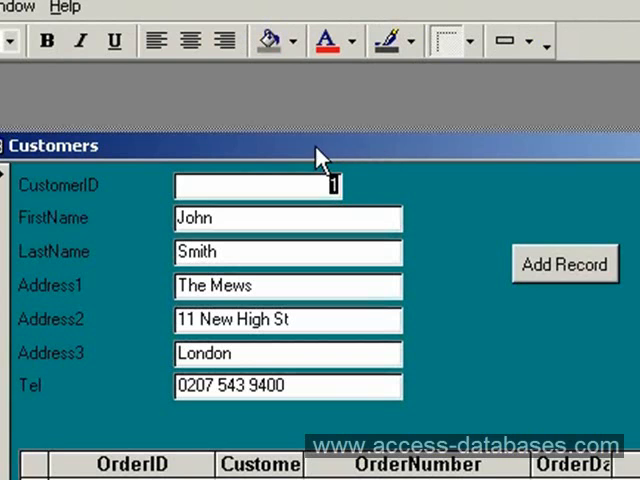
{"action": "scroll", "scroll_direction": "right", "scroll_amount": 3}
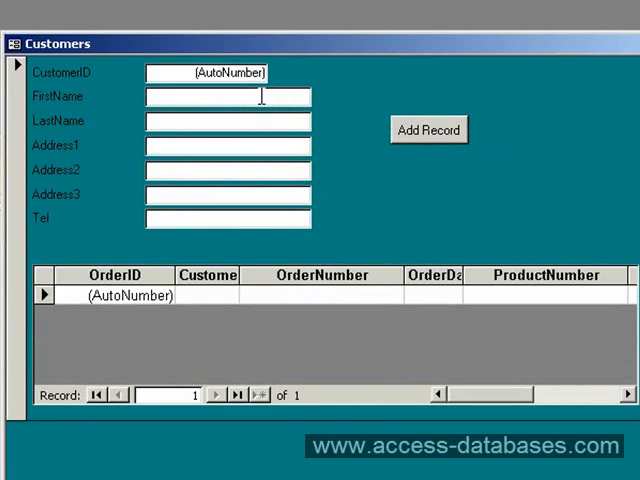
{"action": "type", "text": "Paul Ro"}
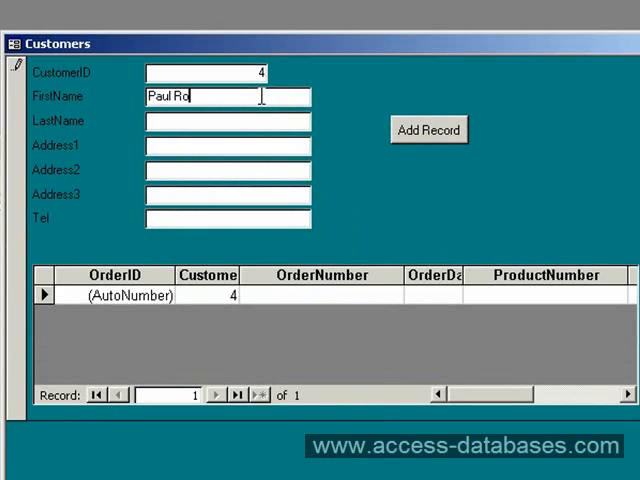
{"action": "type", "text": "ss"}
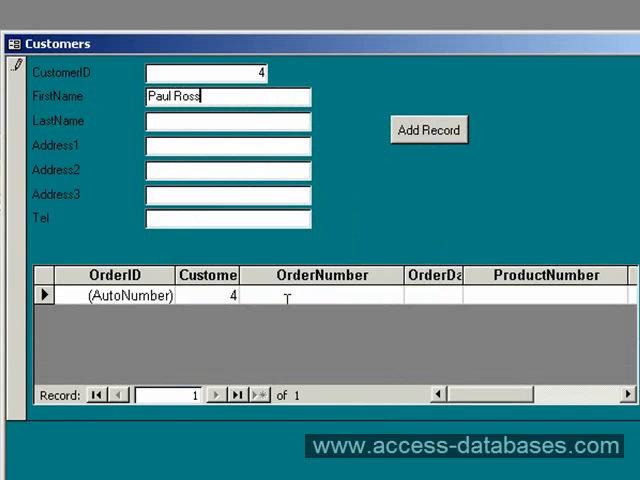
{"action": "type", "text": "1"}
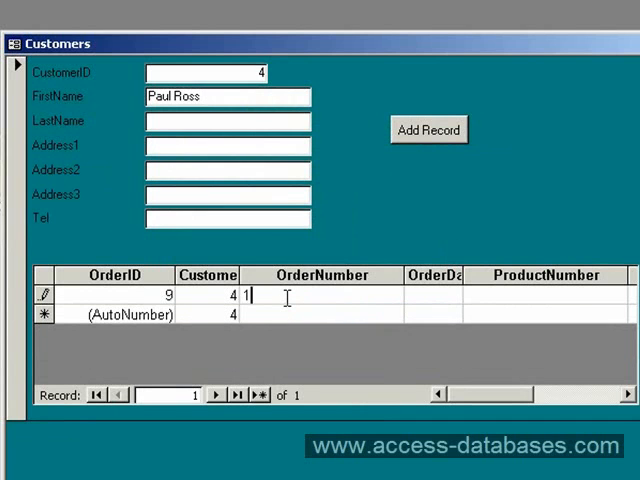
{"action": "type", "text": "234"}
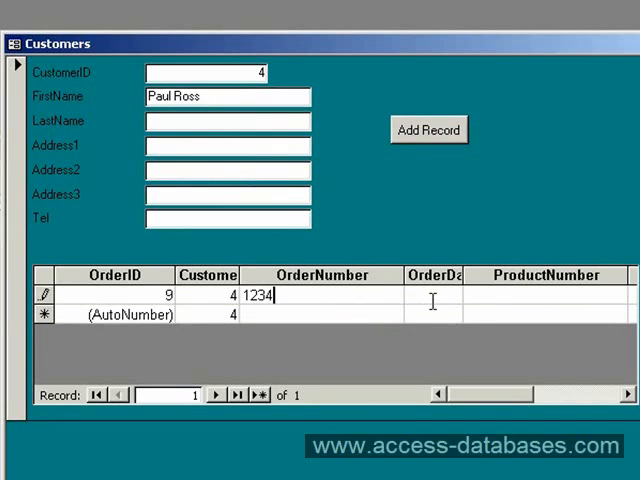
{"action": "left_click", "coordinate": [544, 294]}
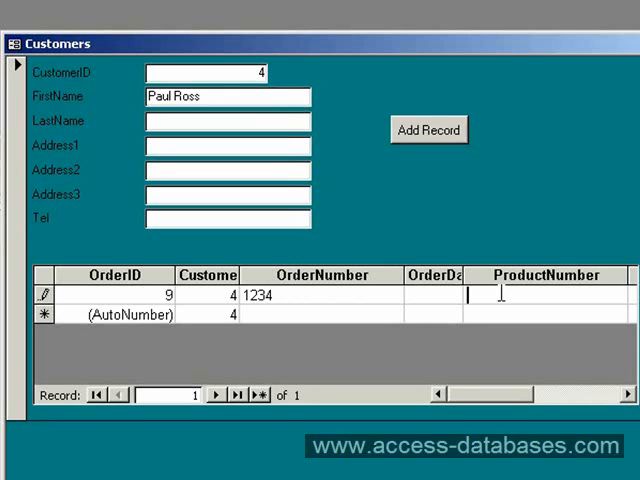
{"action": "type", "text": "21"}
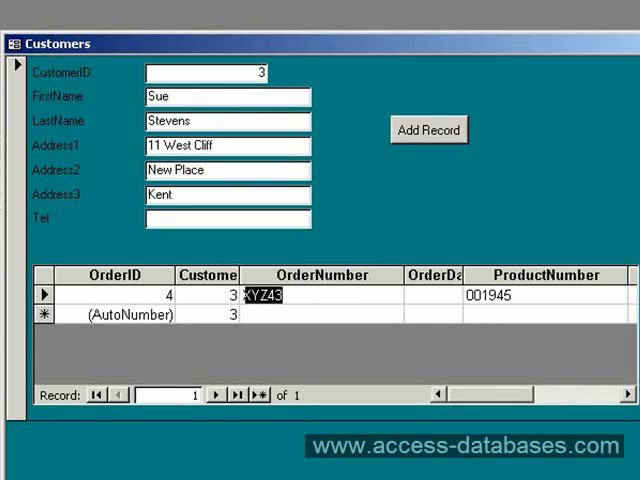
{"action": "left_click", "coordinate": [172, 436]}
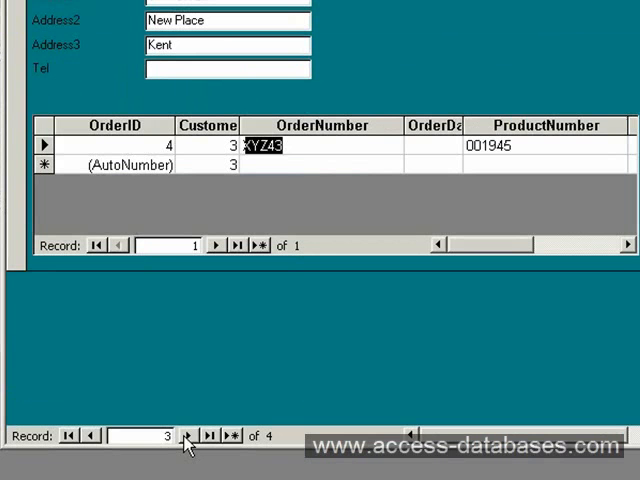